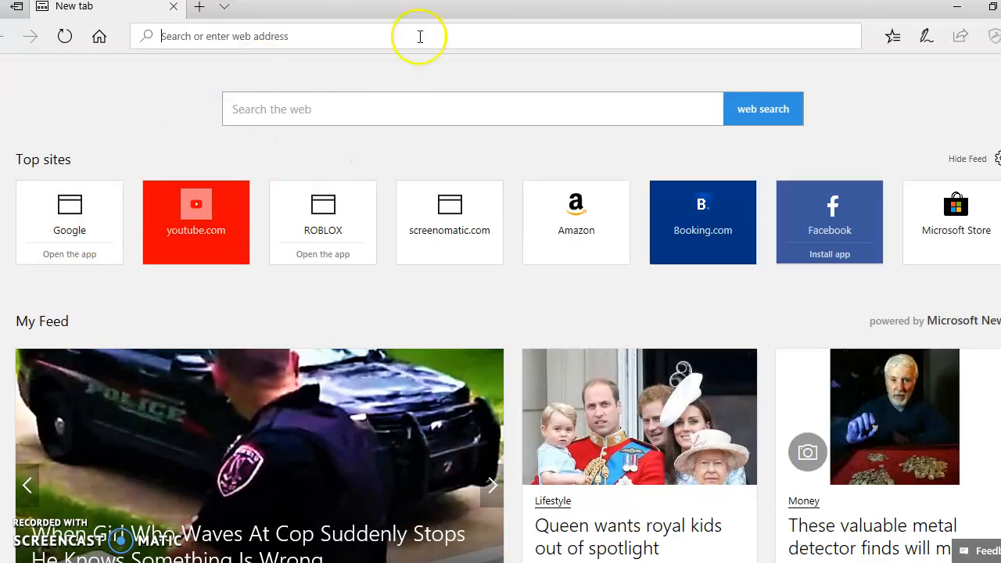
pyautogui.moveTo(324, 140)
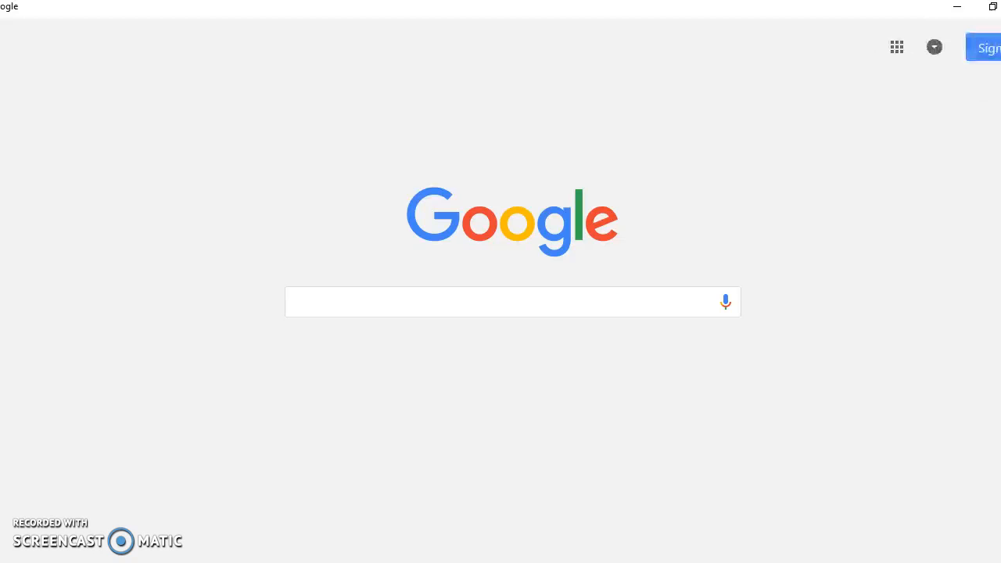
# - Start creating a new Google account from Sign in via Use another account
pyautogui.click(988, 48)
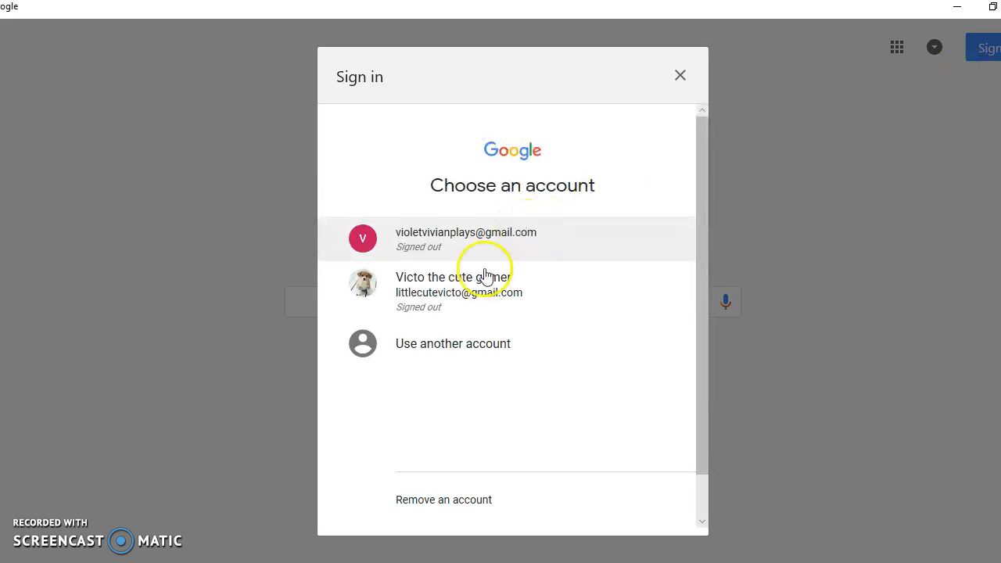
pyautogui.click(453, 344)
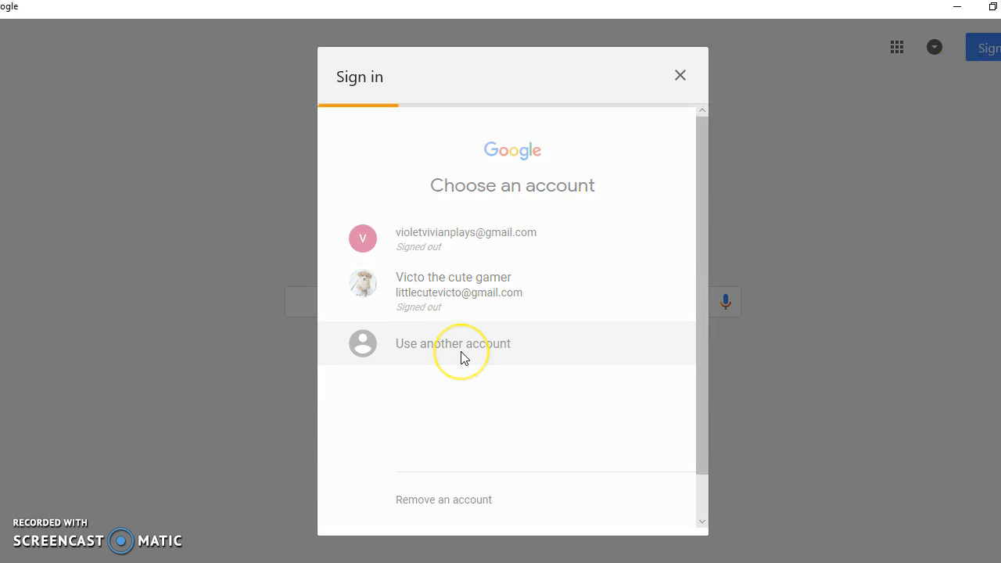
pyautogui.click(452, 344)
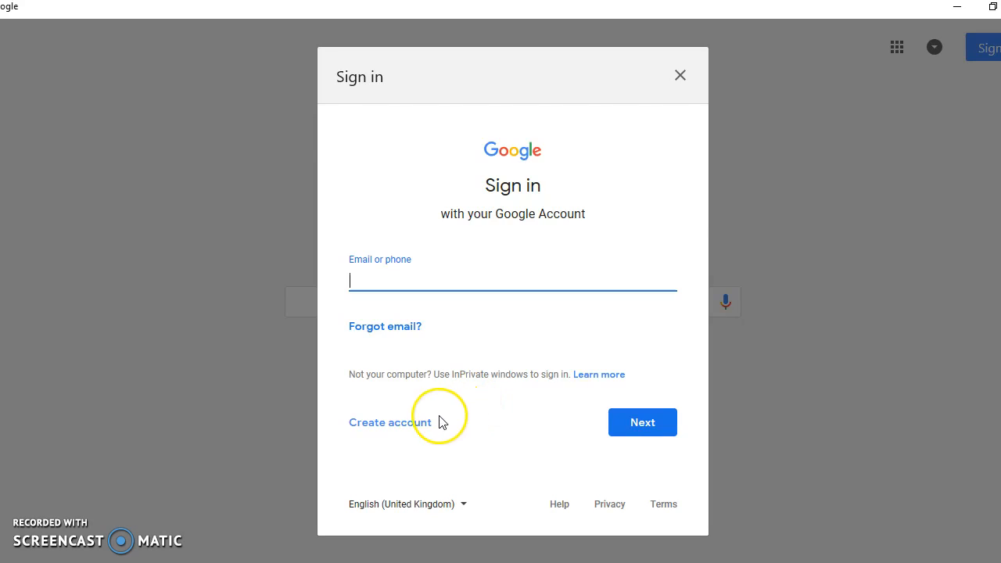
# - Fill in first name, last name and username ('victo577', 'hu', 'klafjklals')
pyautogui.click(390, 422)
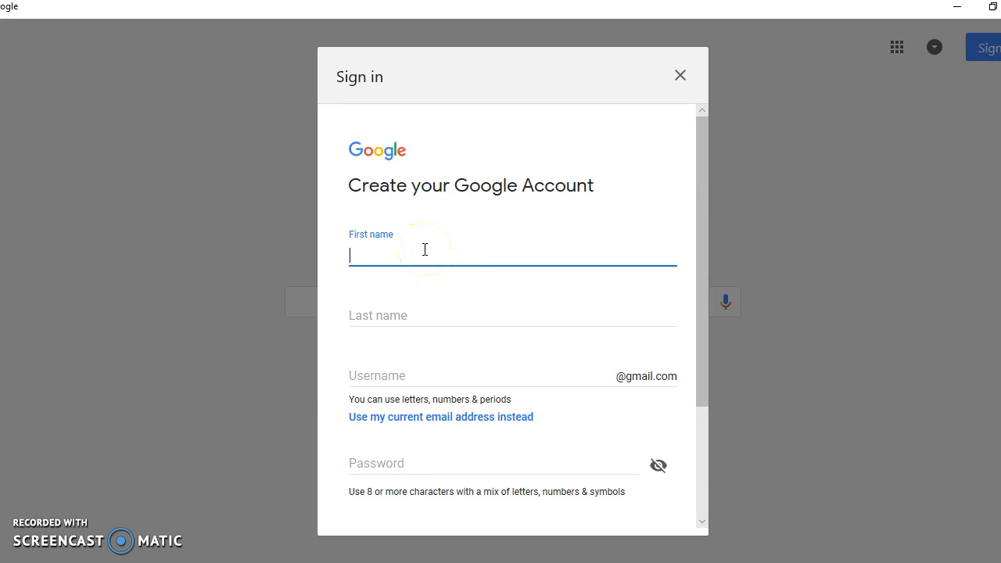
pyautogui.write('victo')
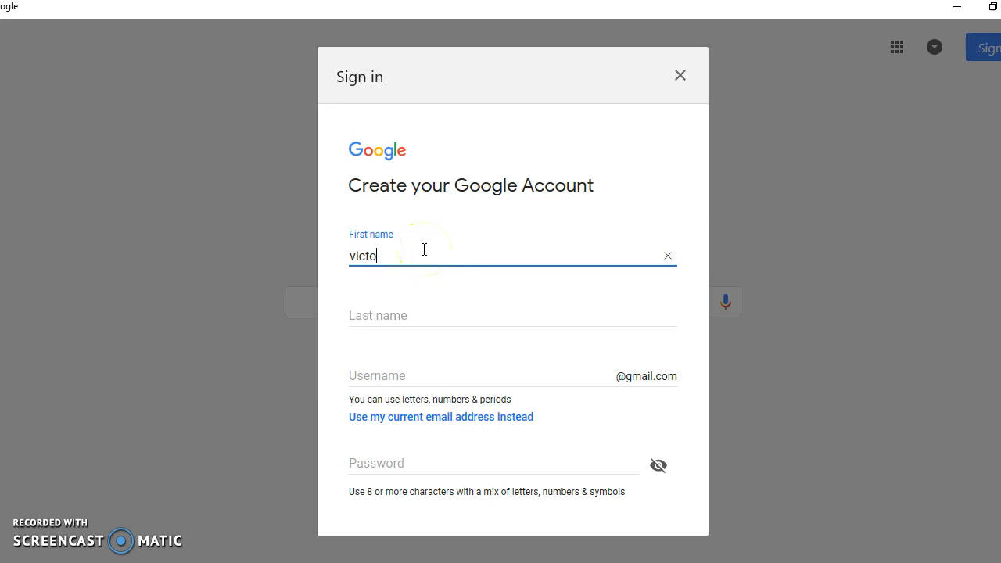
pyautogui.write('577')
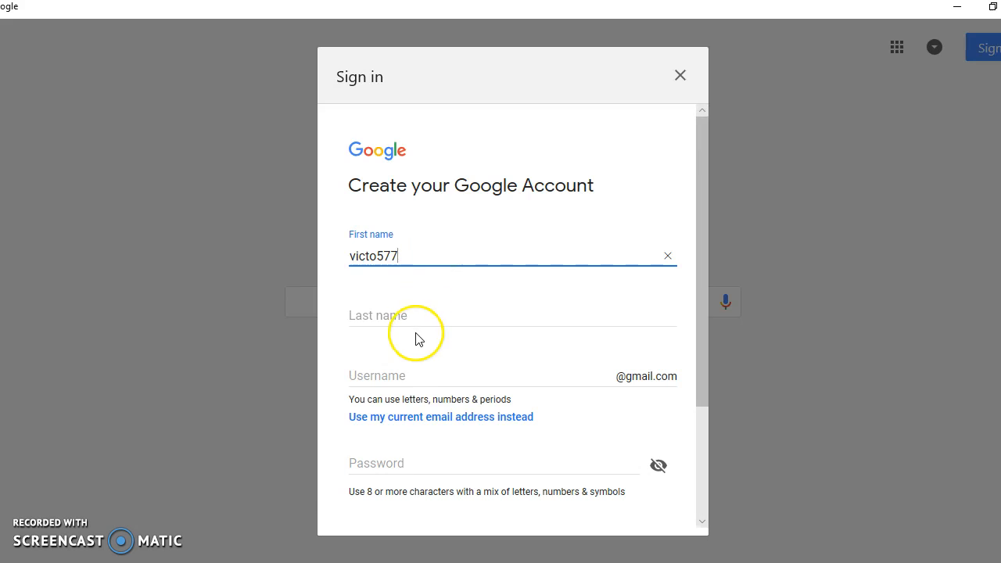
pyautogui.click(512, 315)
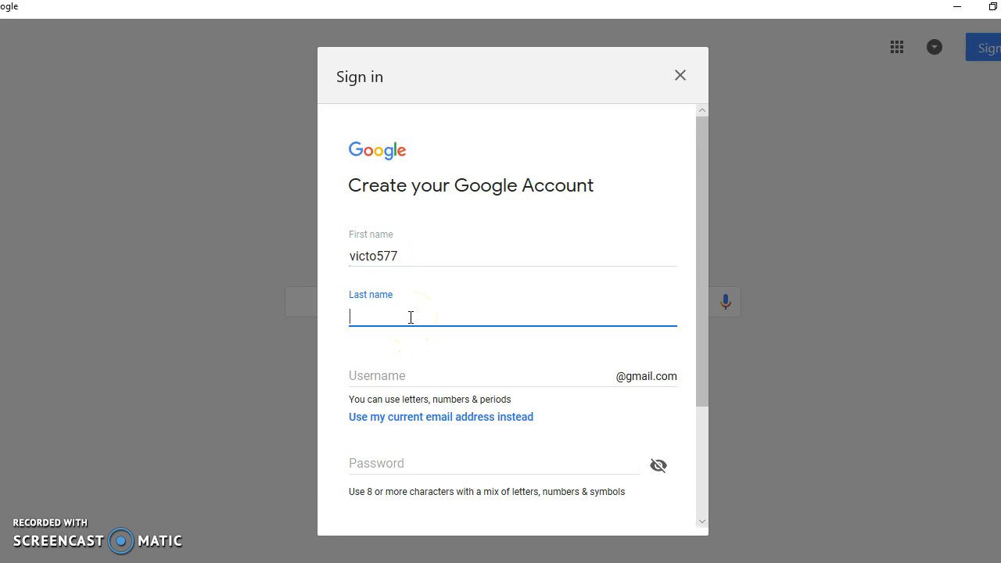
pyautogui.write('hui')
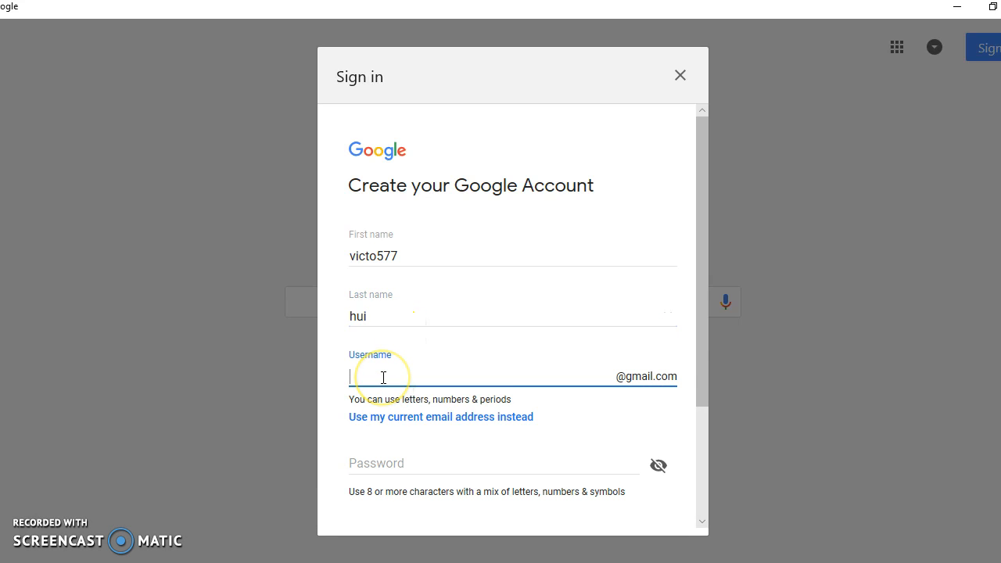
pyautogui.write('klafjklals')
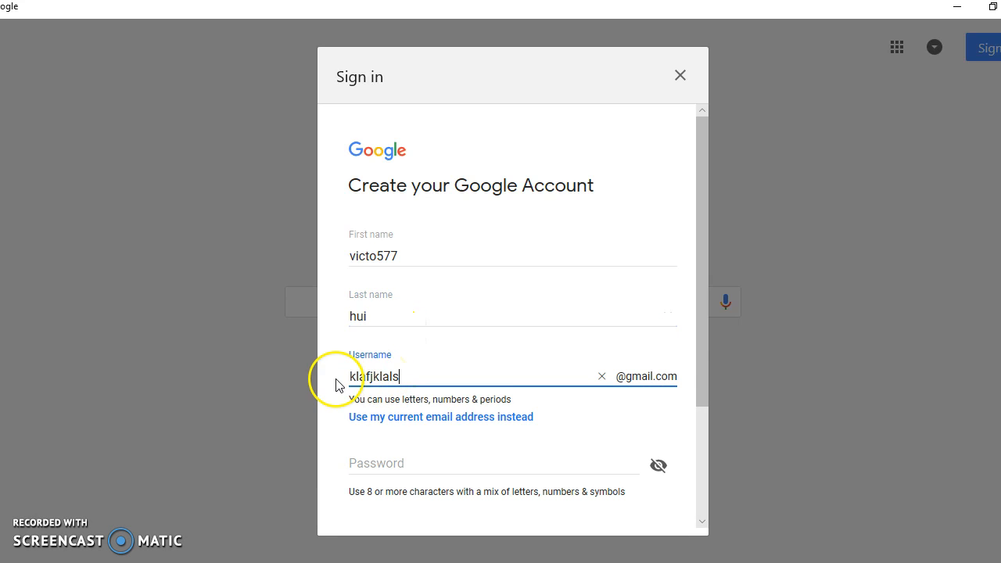
# - Enter the password and matching confirmation, then submit the account details
pyautogui.click(494, 464)
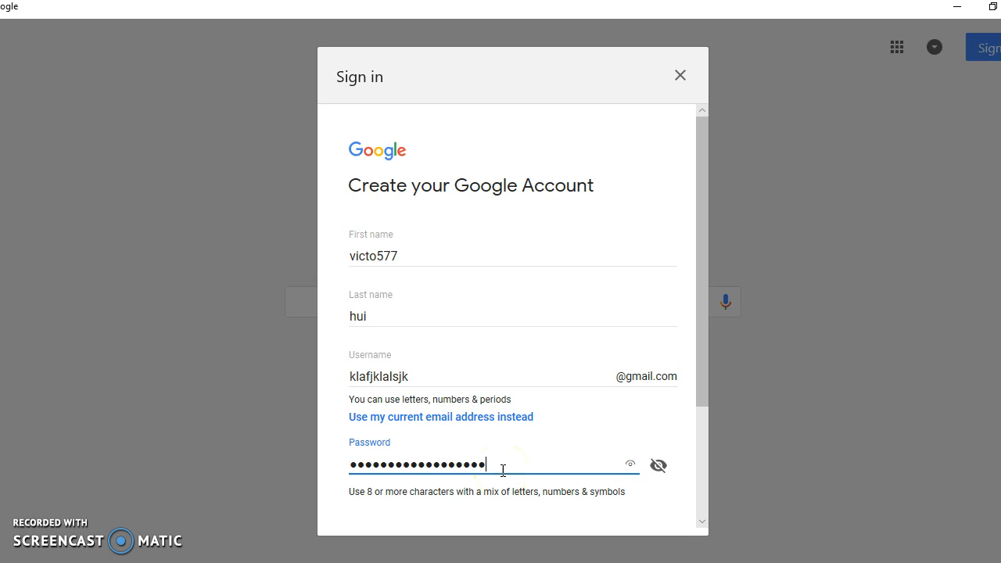
pyautogui.scroll(-3)
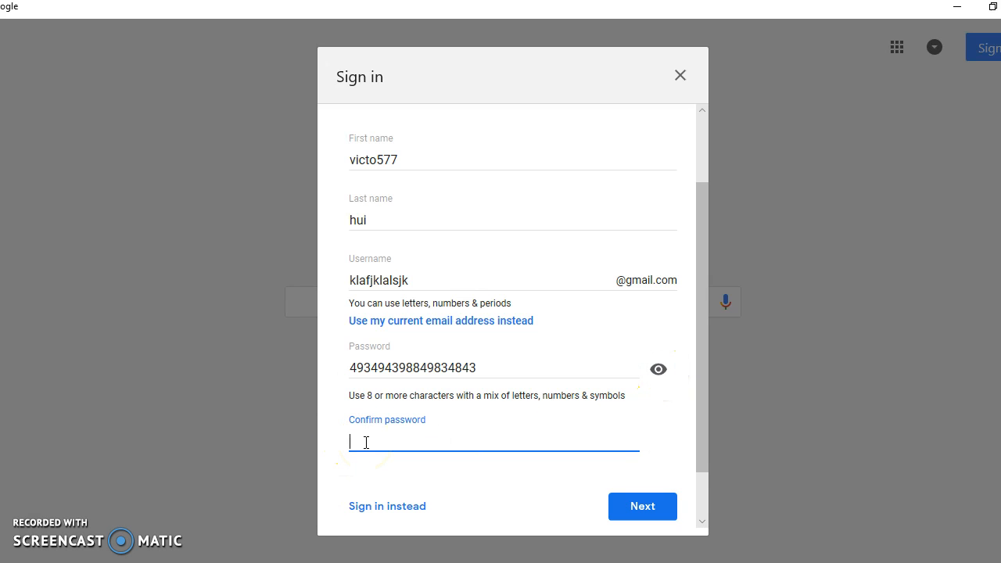
pyautogui.write('493')
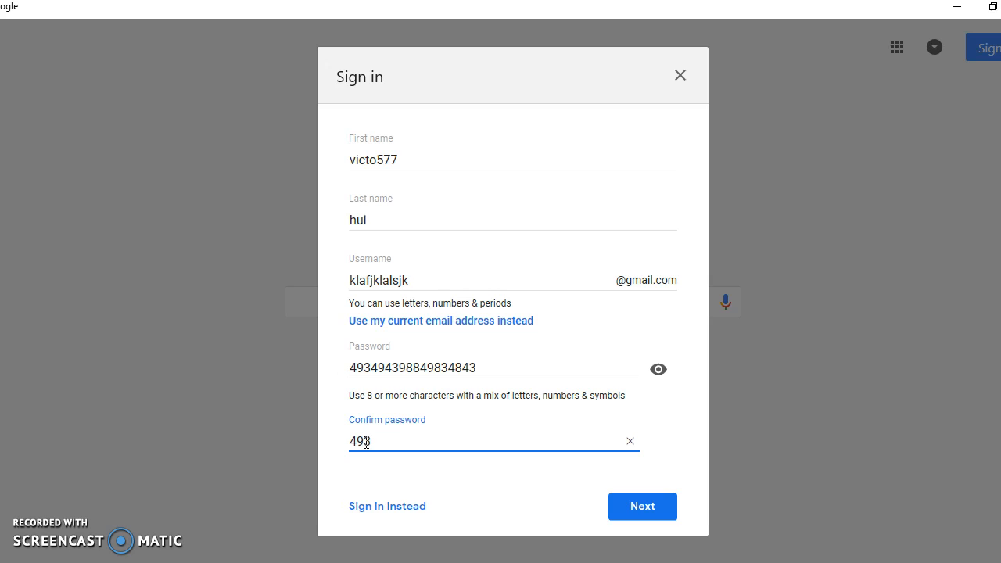
pyautogui.press('BackSpace')
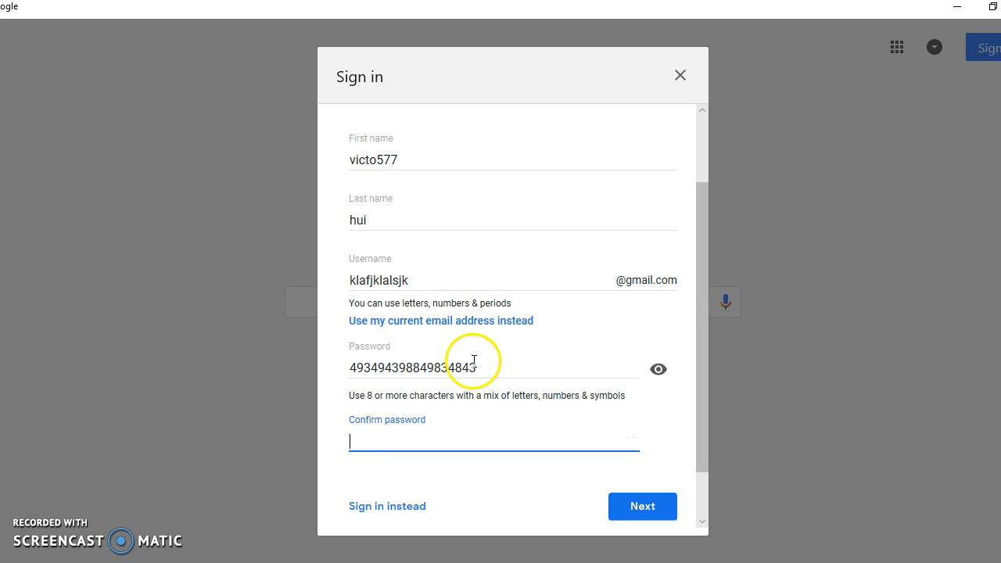
pyautogui.tripleClick(430, 368)
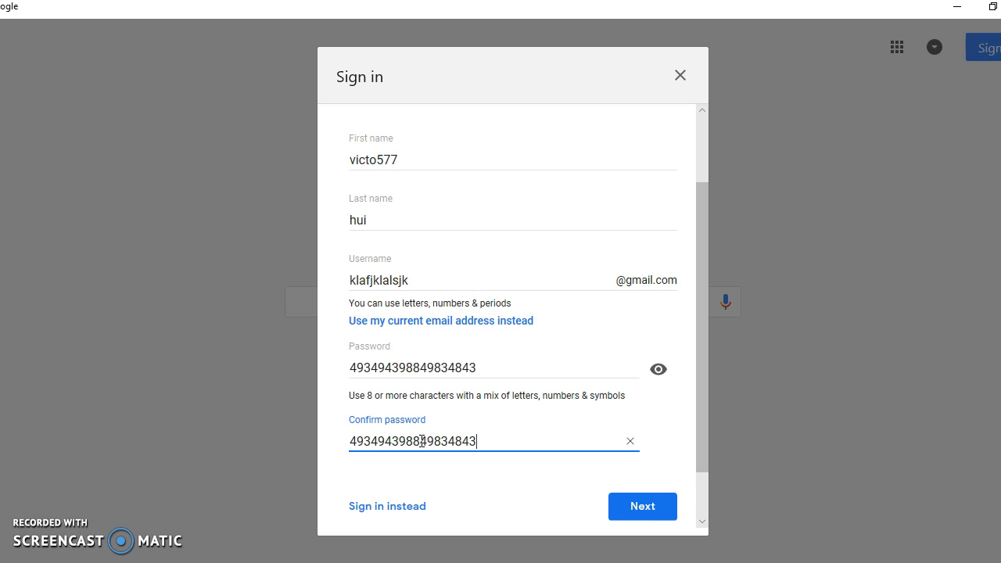
pyautogui.click(643, 506)
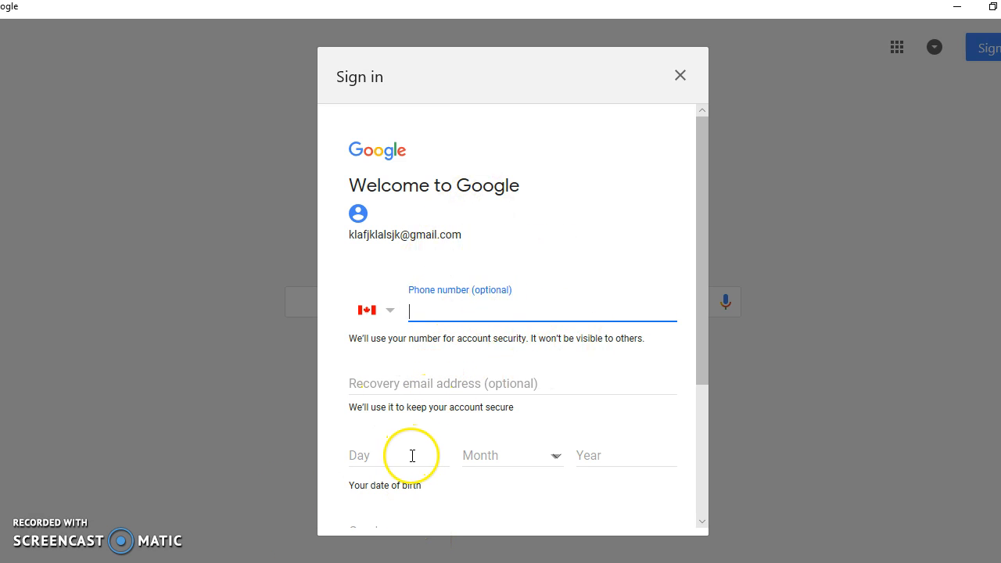
# - Enter the birth month September, fix the birth year, and choose a gender
pyautogui.write('jj')
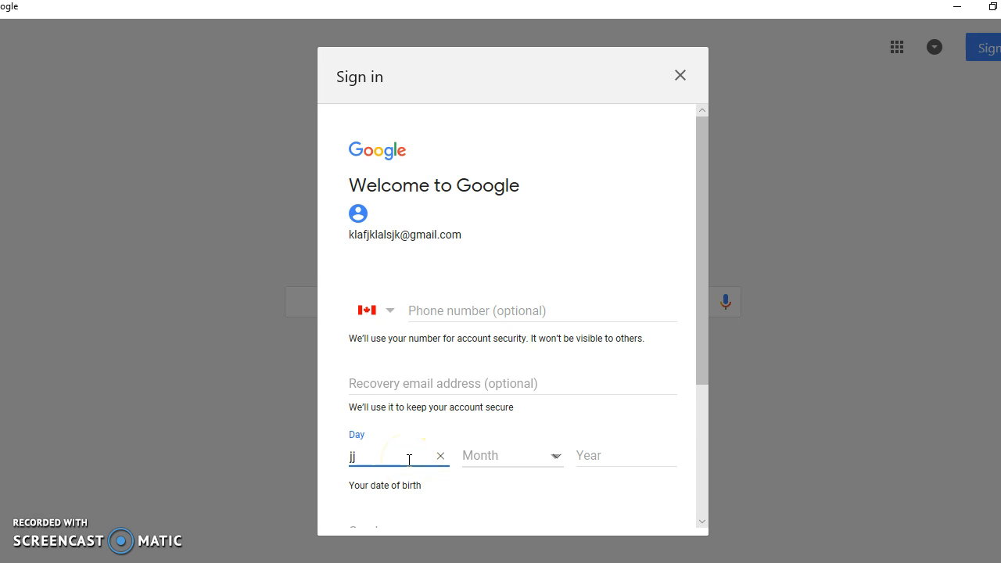
pyautogui.click(512, 456)
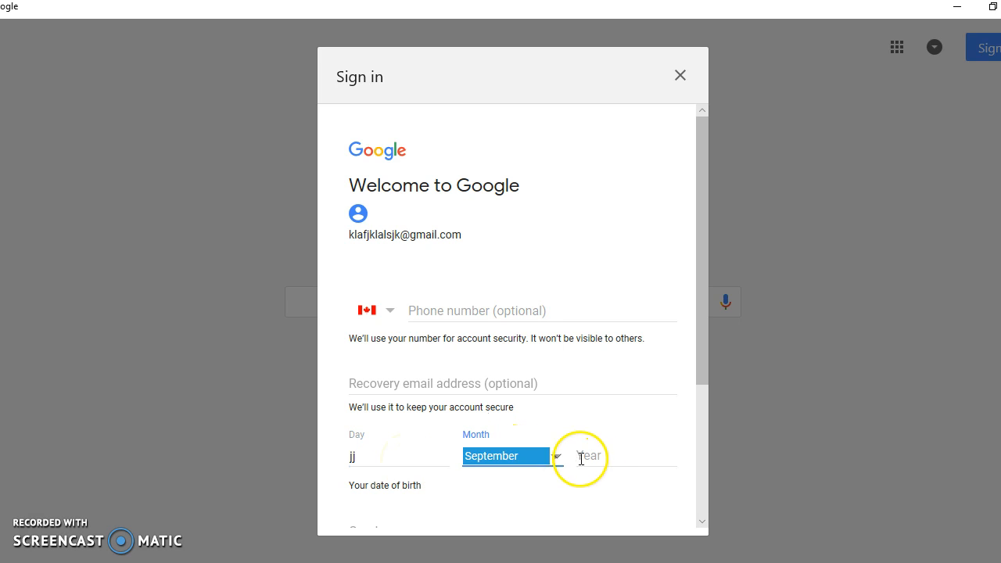
pyautogui.write('4554')
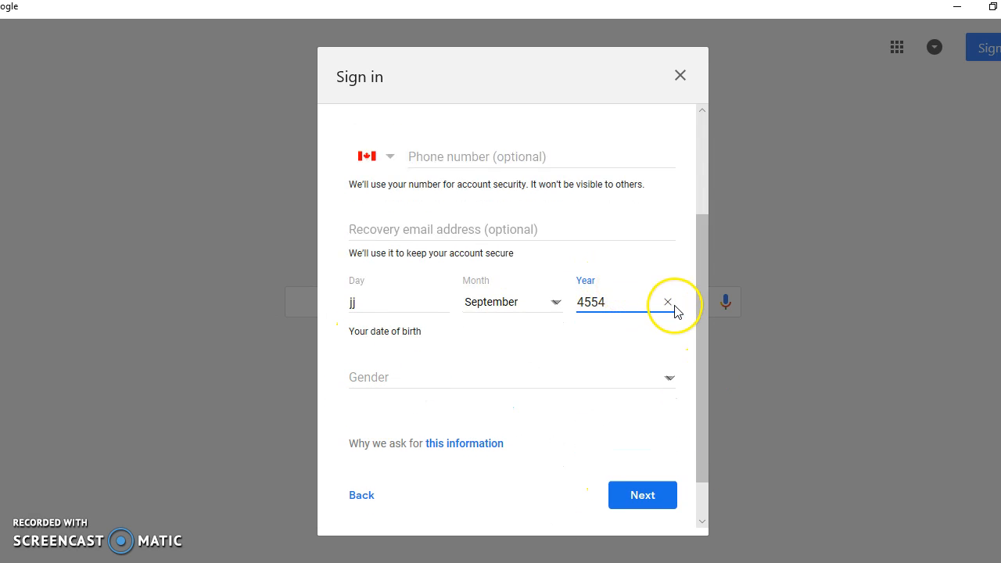
pyautogui.click(667, 303)
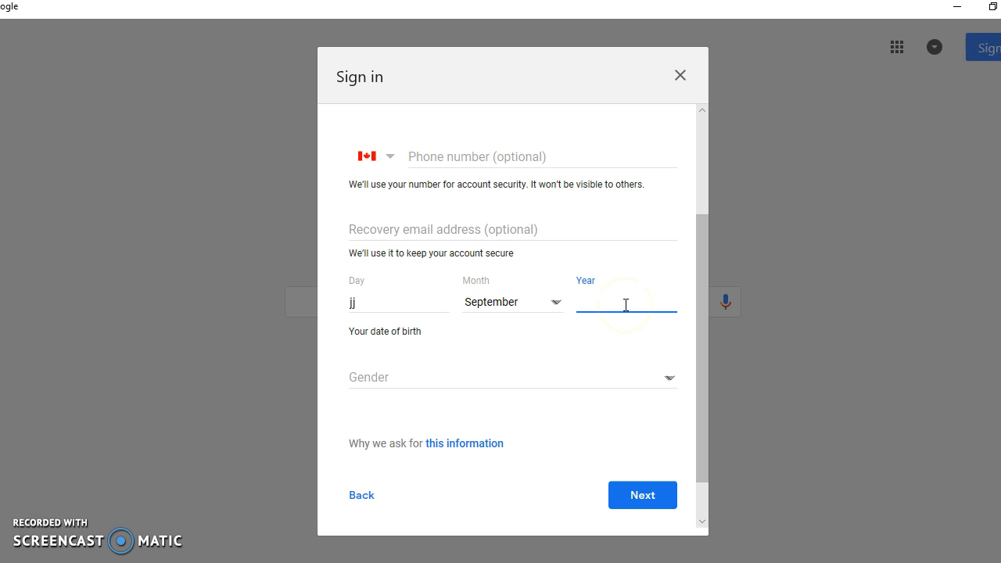
pyautogui.write('1981')
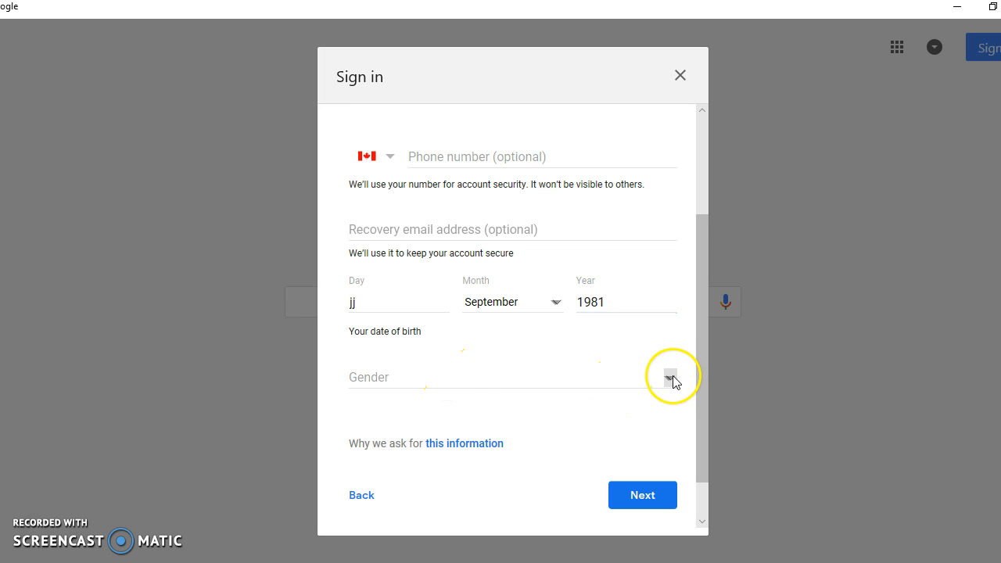
pyautogui.click(670, 377)
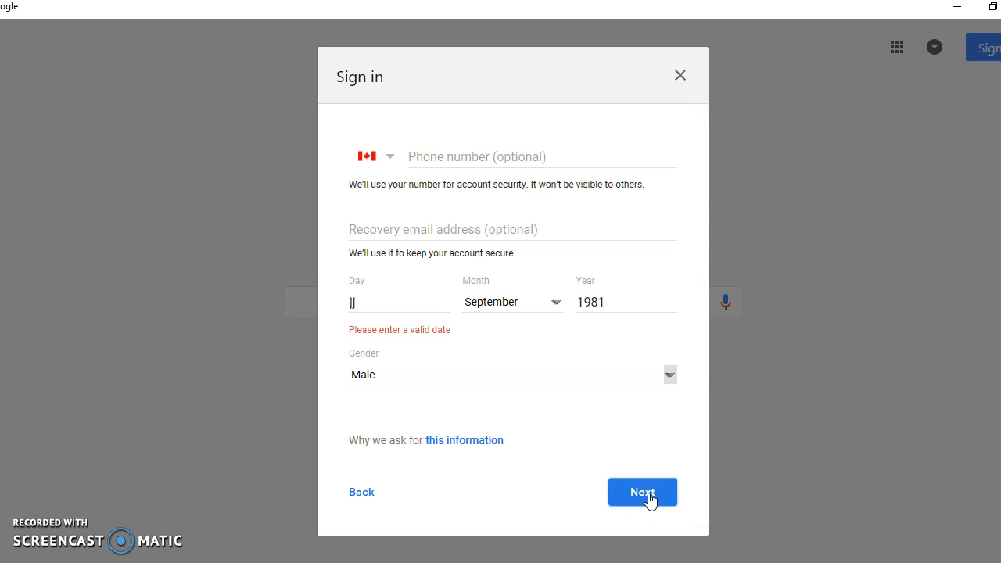
# - Replace the invalid birth day with 10 and resubmit the personal details
pyautogui.click(642, 493)
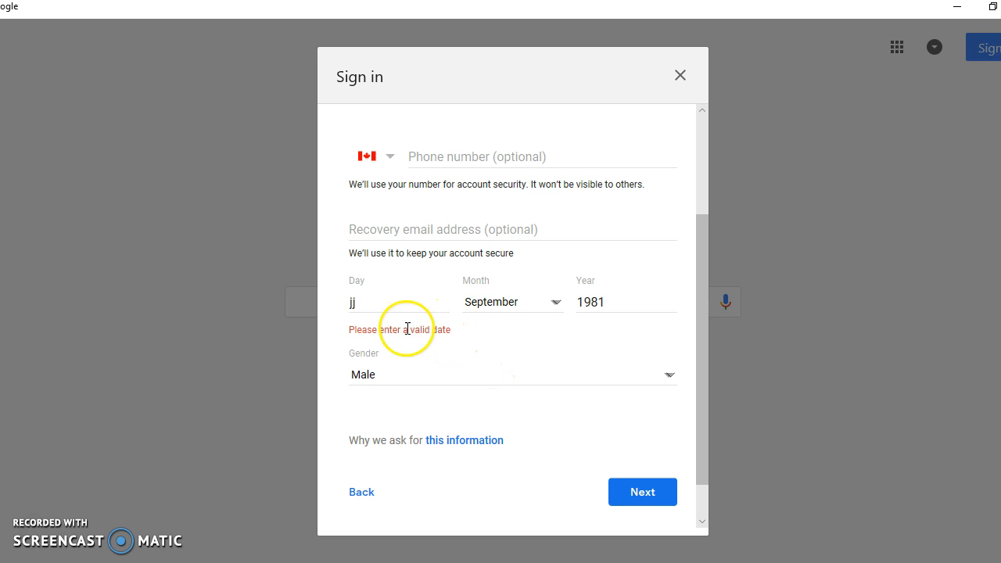
pyautogui.click(399, 302)
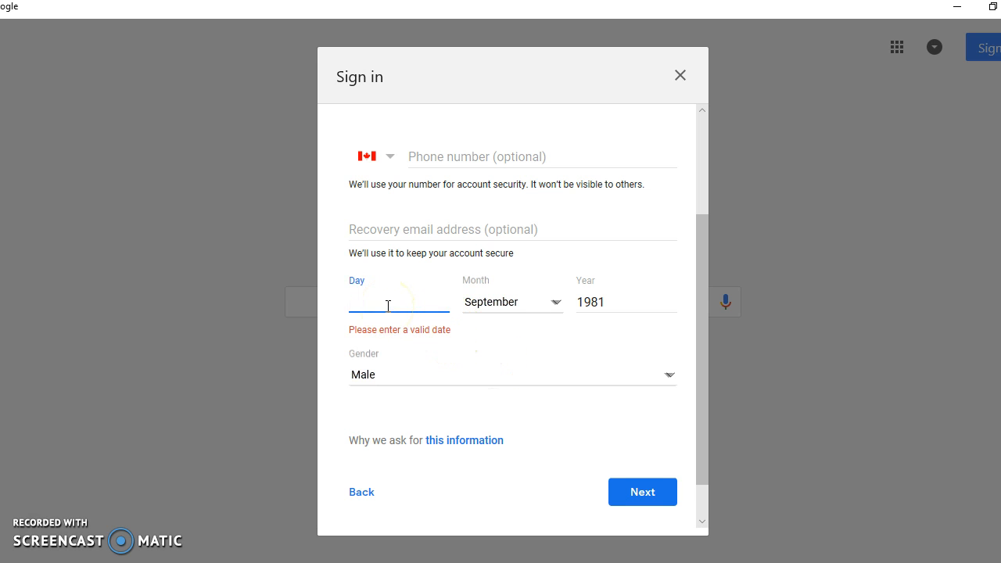
pyautogui.write('10')
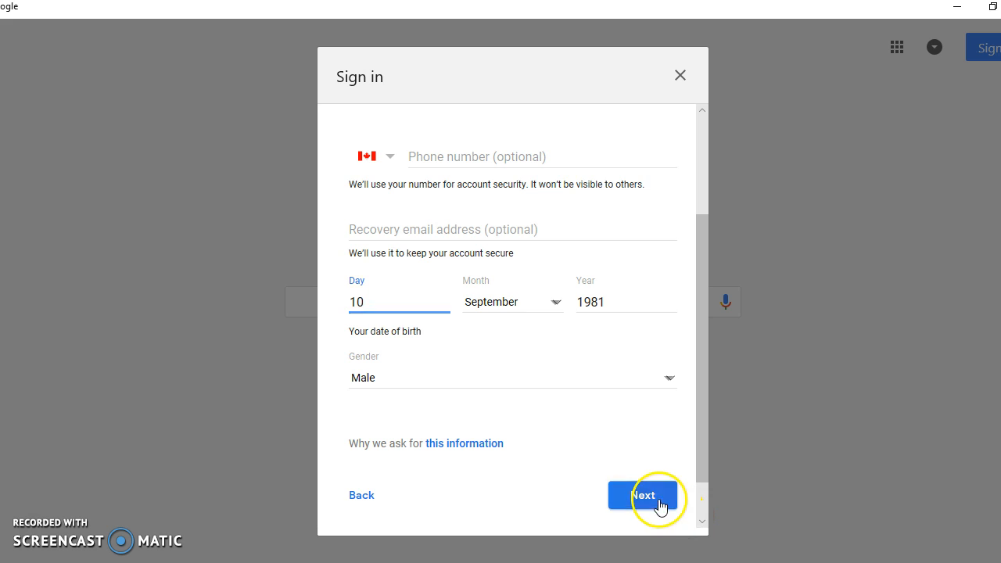
pyautogui.click(643, 495)
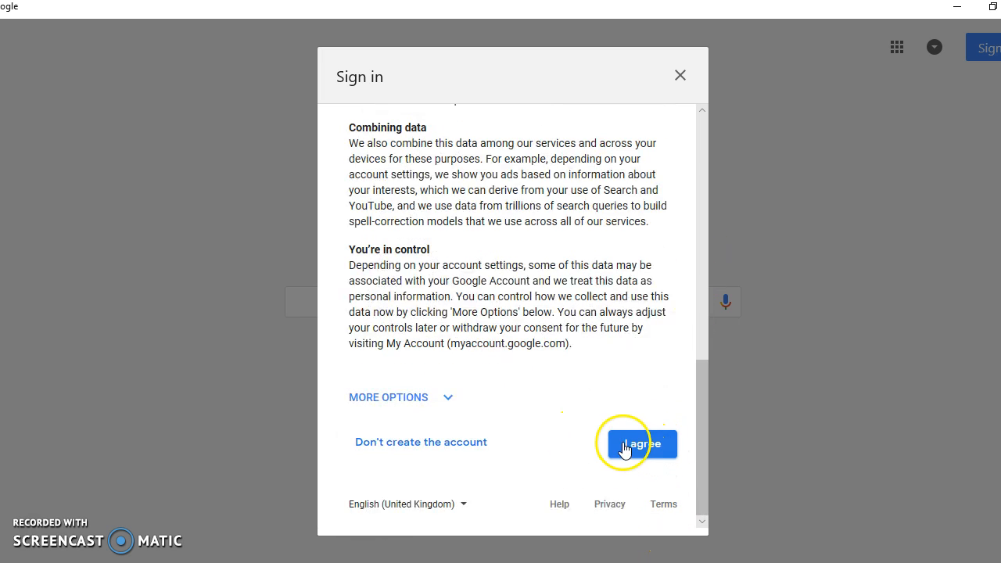
# - Agree to Google's privacy terms and close the Sign in dialog
pyautogui.click(640, 444)
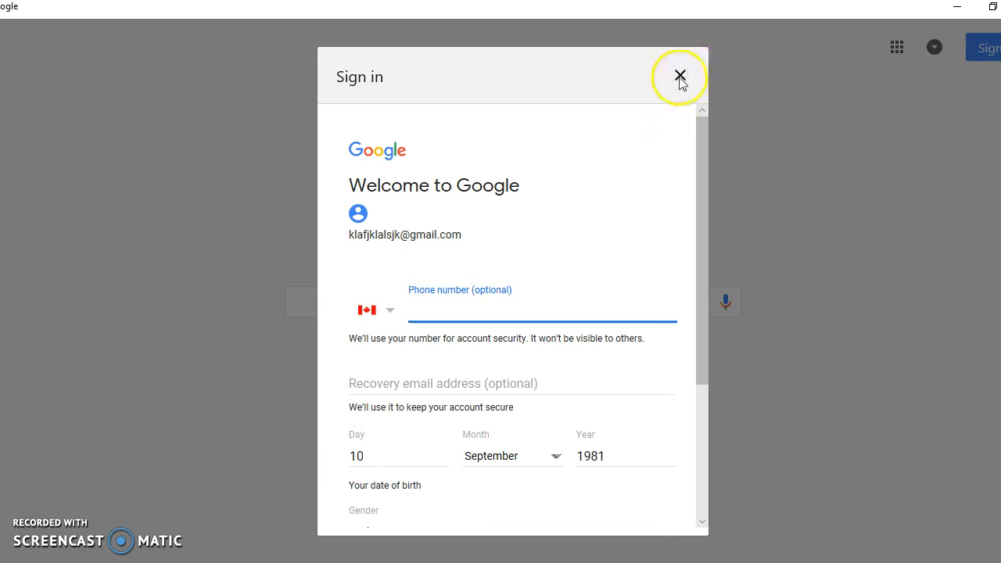
pyautogui.click(680, 76)
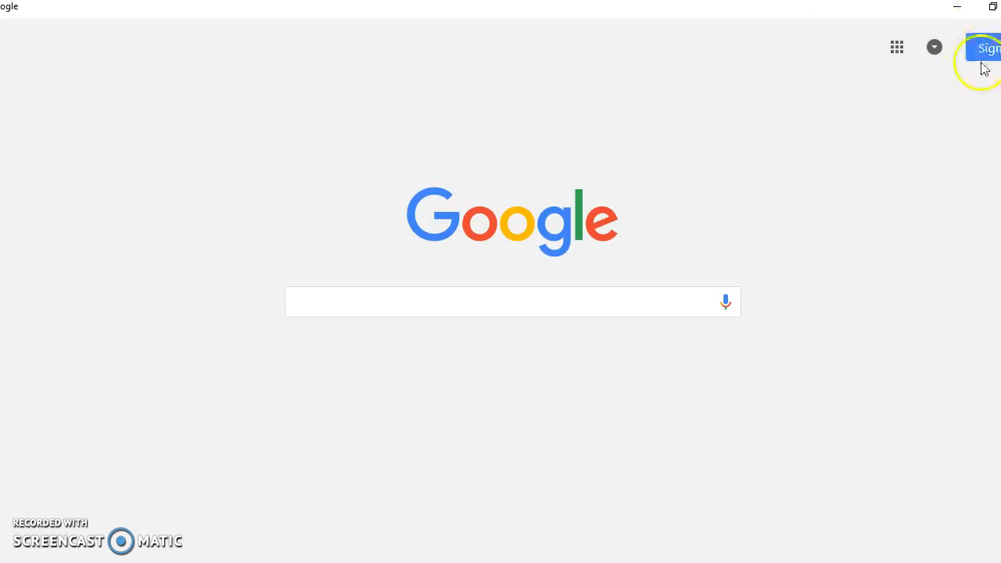
pyautogui.moveTo(898, 48)
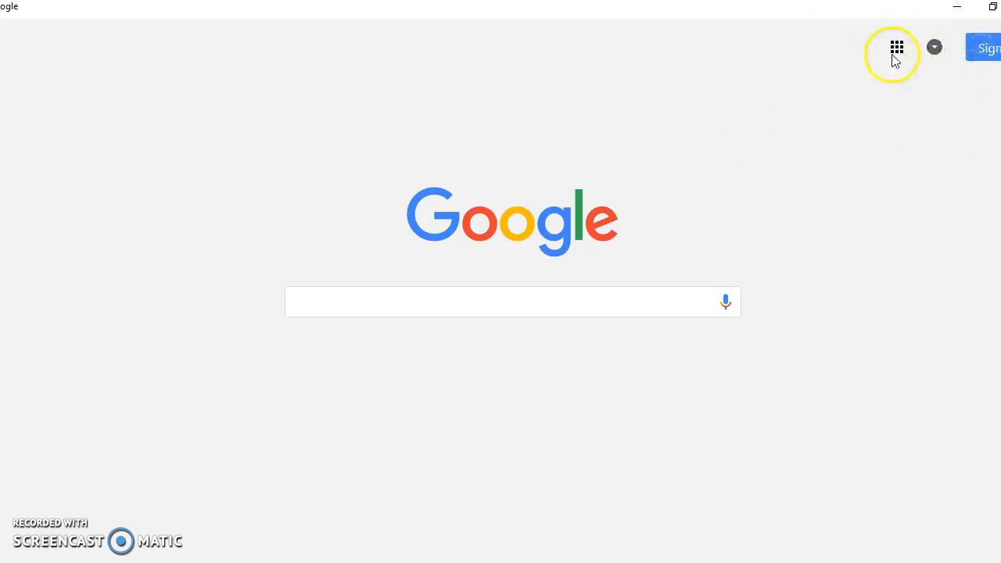
# - Open YouTube from the apps grid and sign in with the second saved gamer account
pyautogui.click(897, 47)
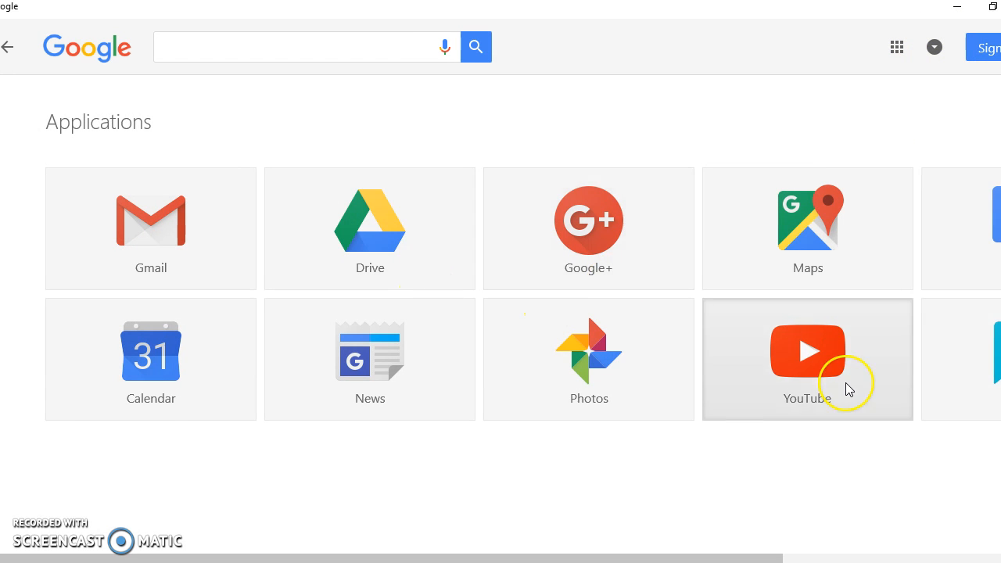
pyautogui.click(807, 359)
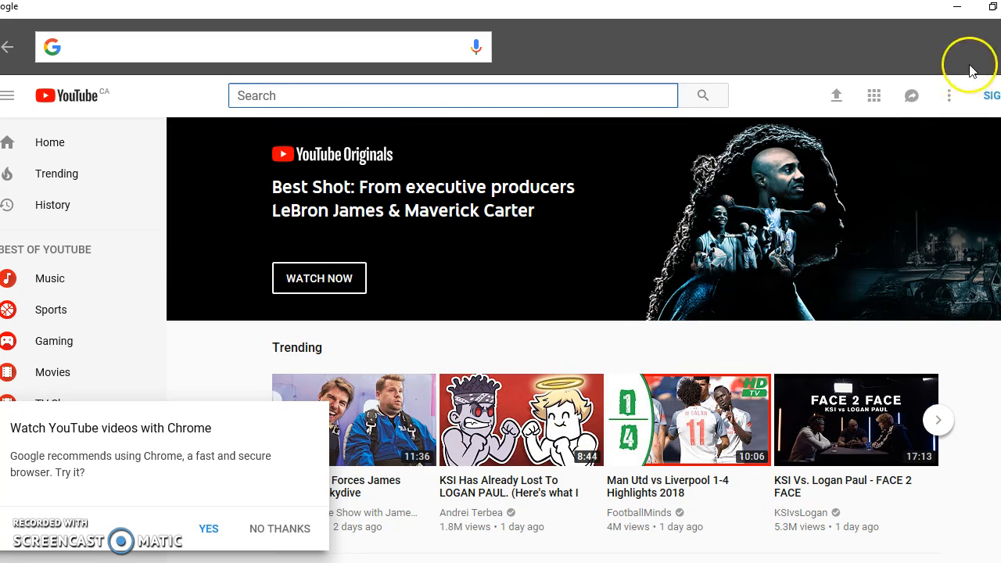
pyautogui.moveTo(990, 112)
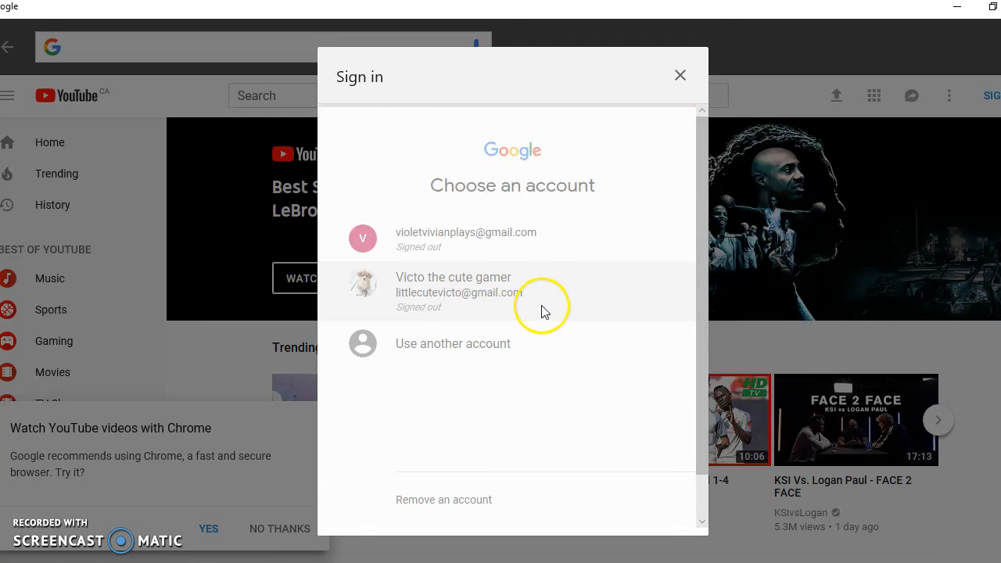
pyautogui.click(454, 290)
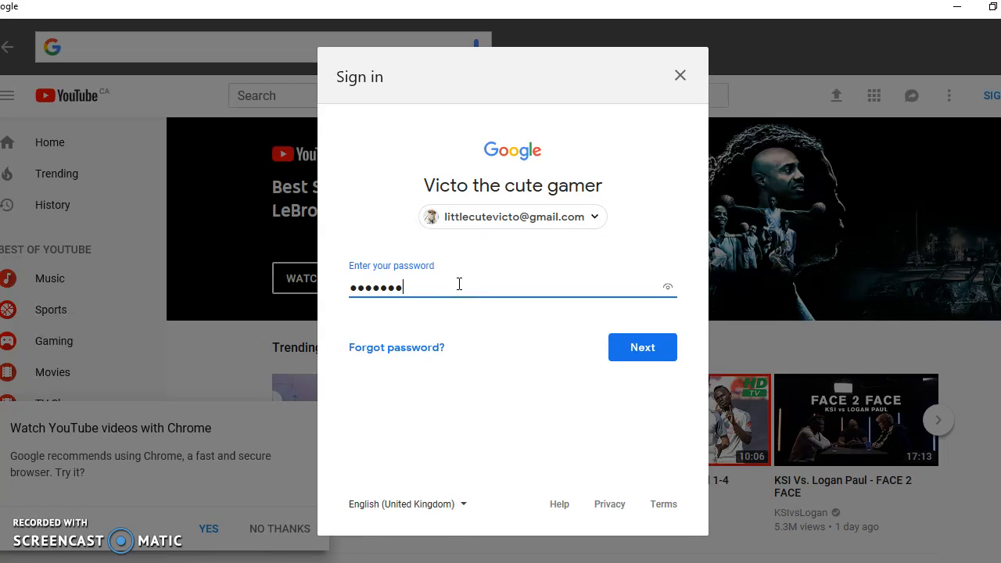
pyautogui.click(643, 347)
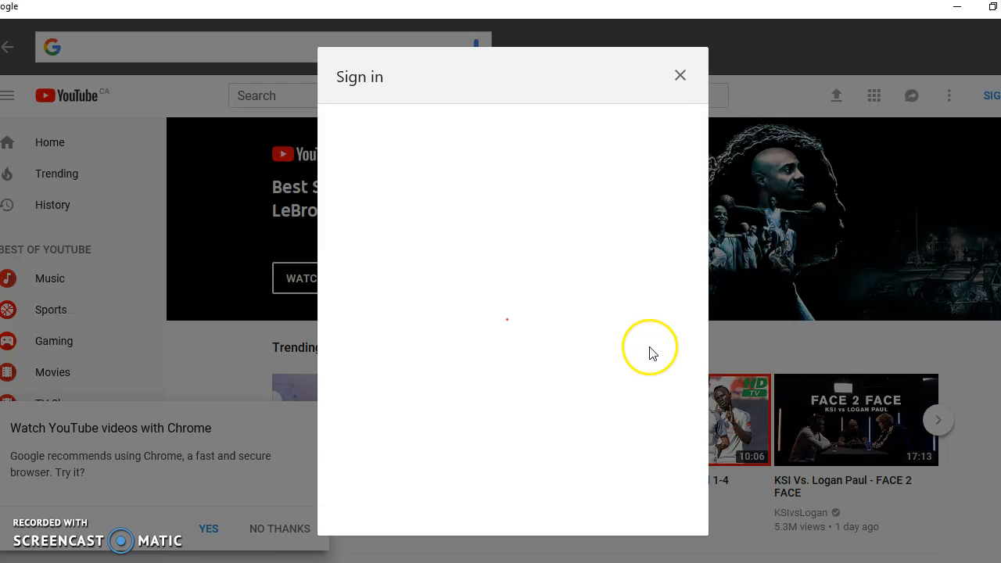
pyautogui.click(680, 75)
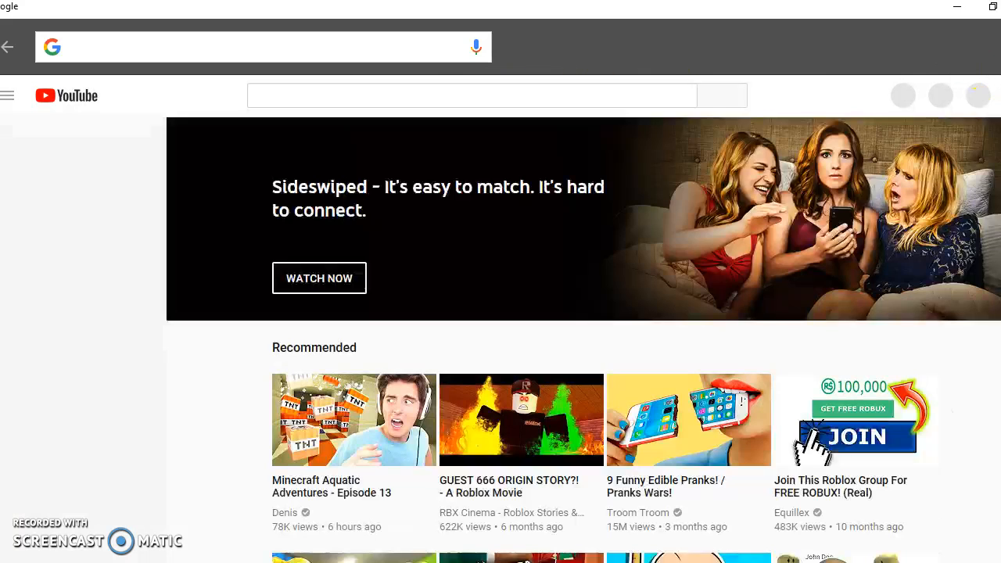
# - Glance at the notifications list, then go to YouTube's video upload page
pyautogui.click(7, 96)
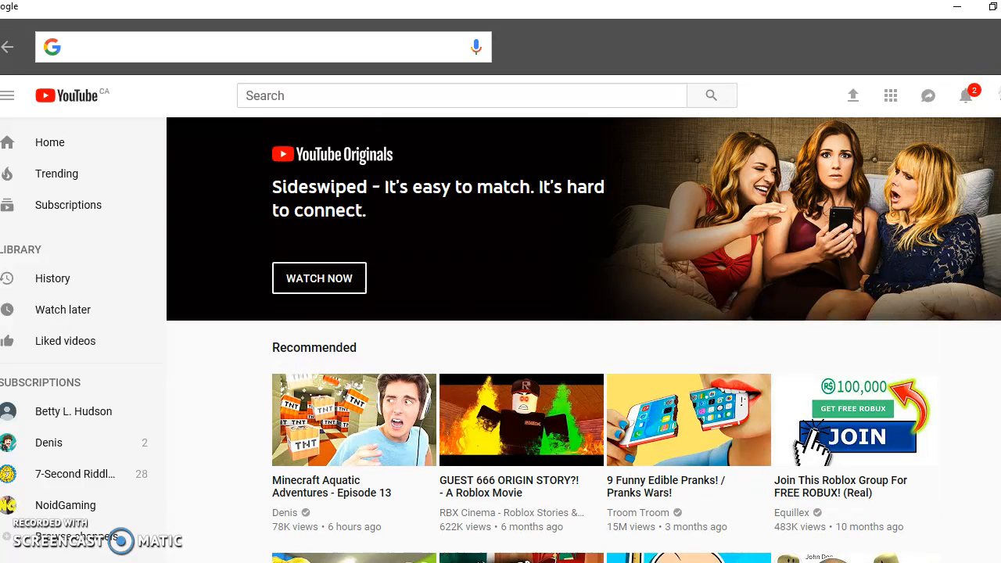
pyautogui.click(966, 96)
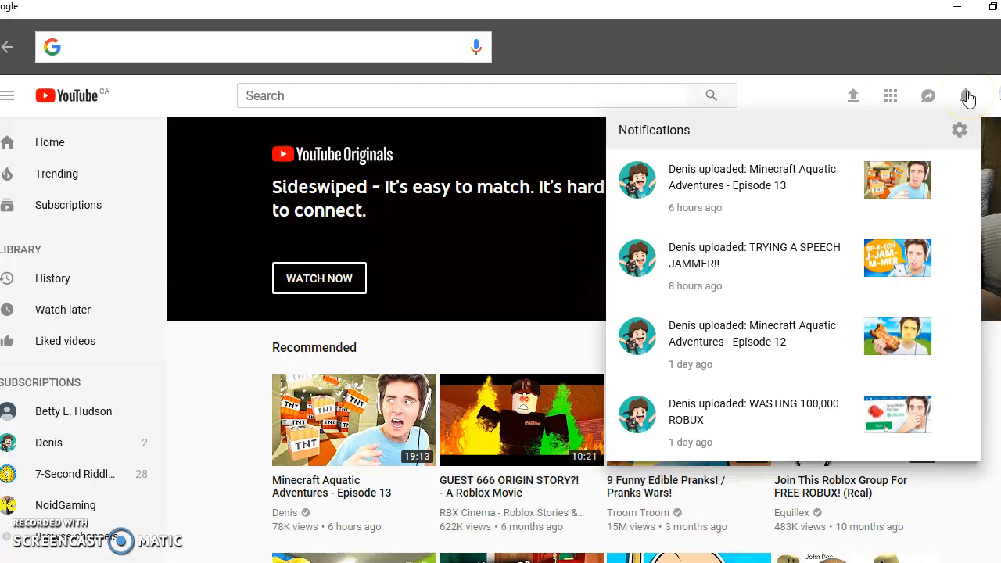
pyautogui.click(967, 96)
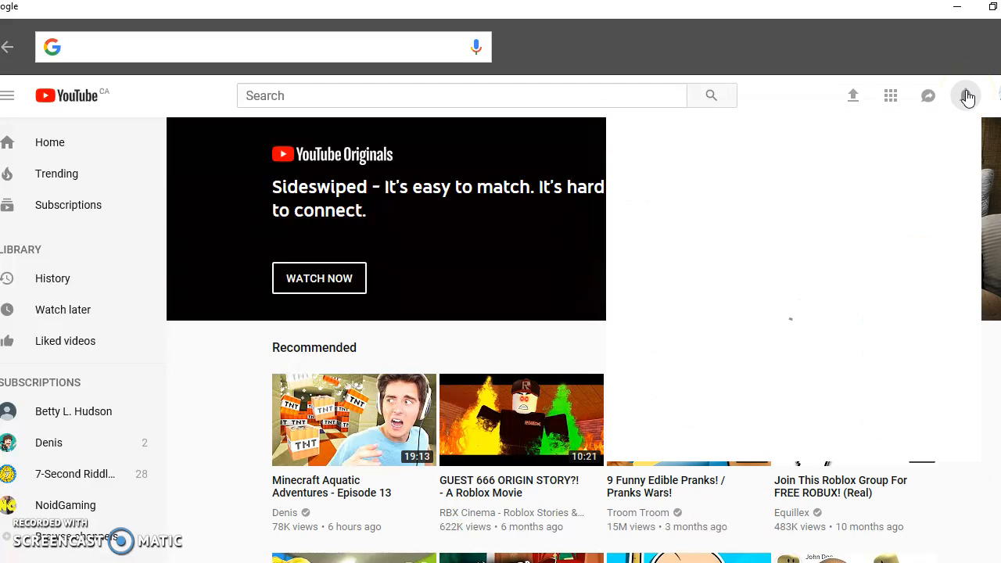
pyautogui.click(967, 95)
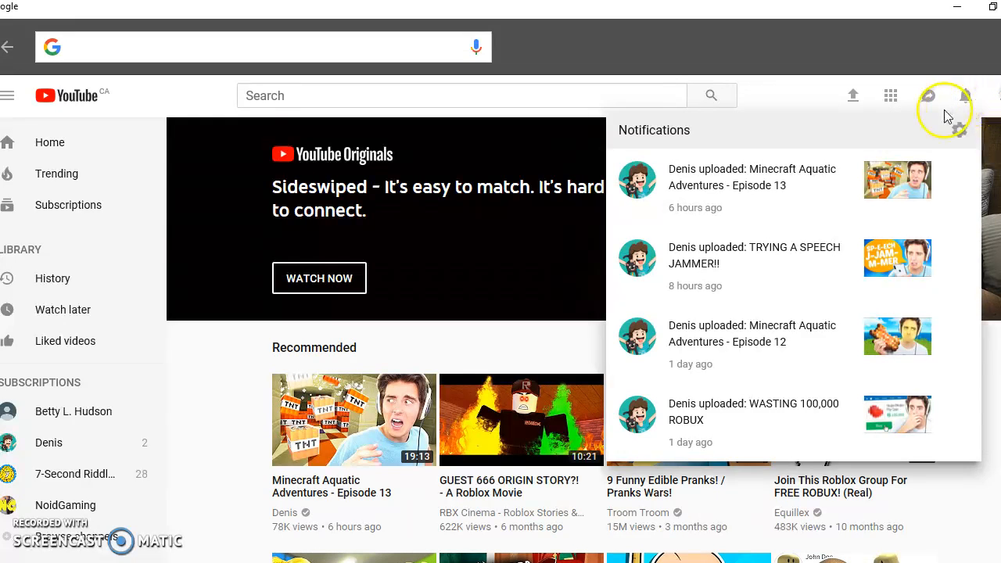
pyautogui.click(964, 95)
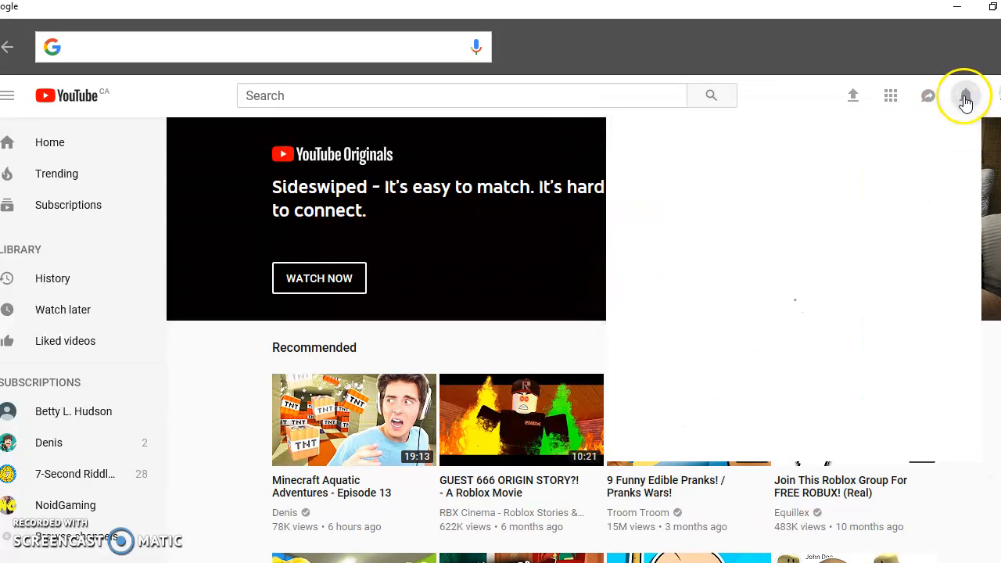
pyautogui.click(965, 95)
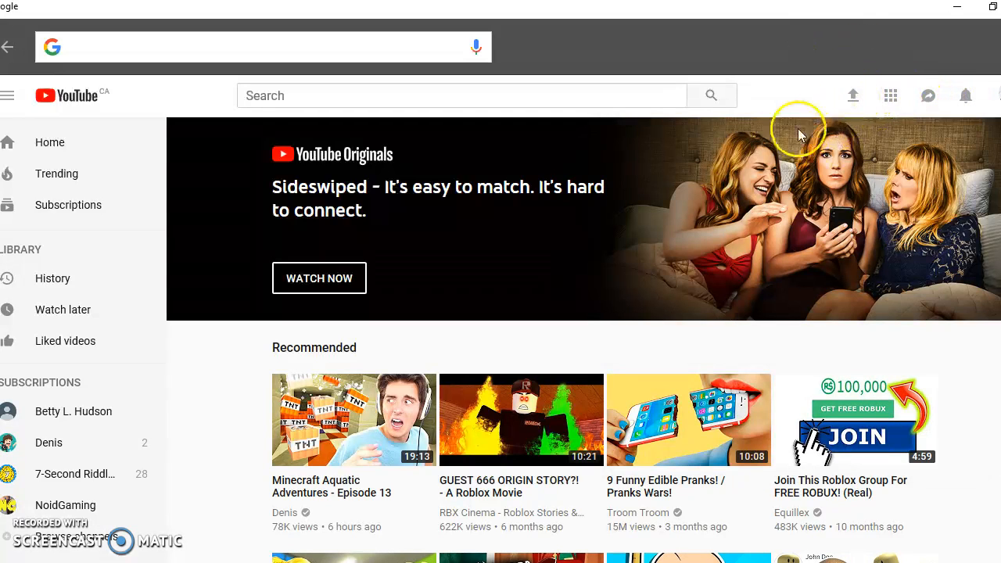
pyautogui.click(853, 96)
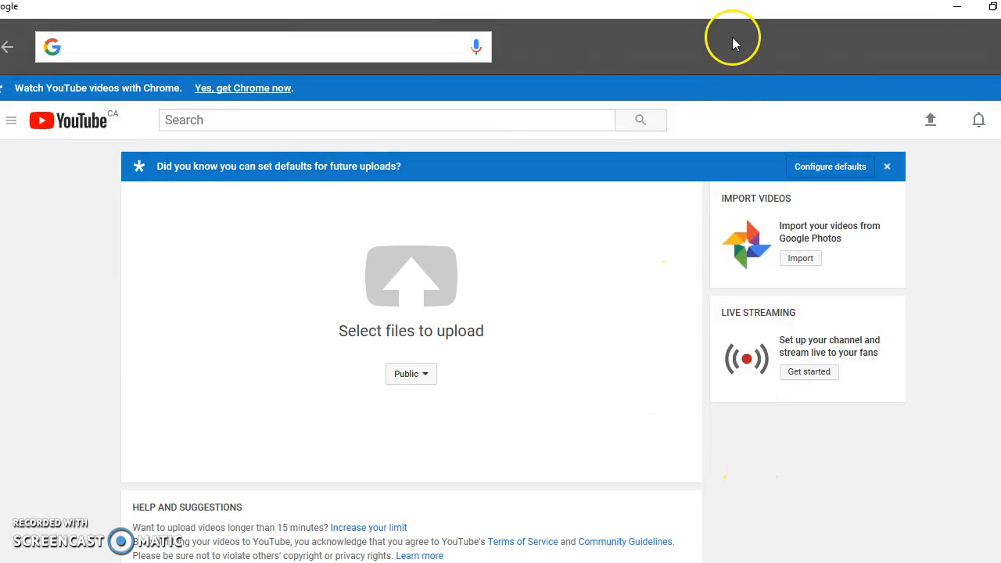
pyautogui.moveTo(341, 149)
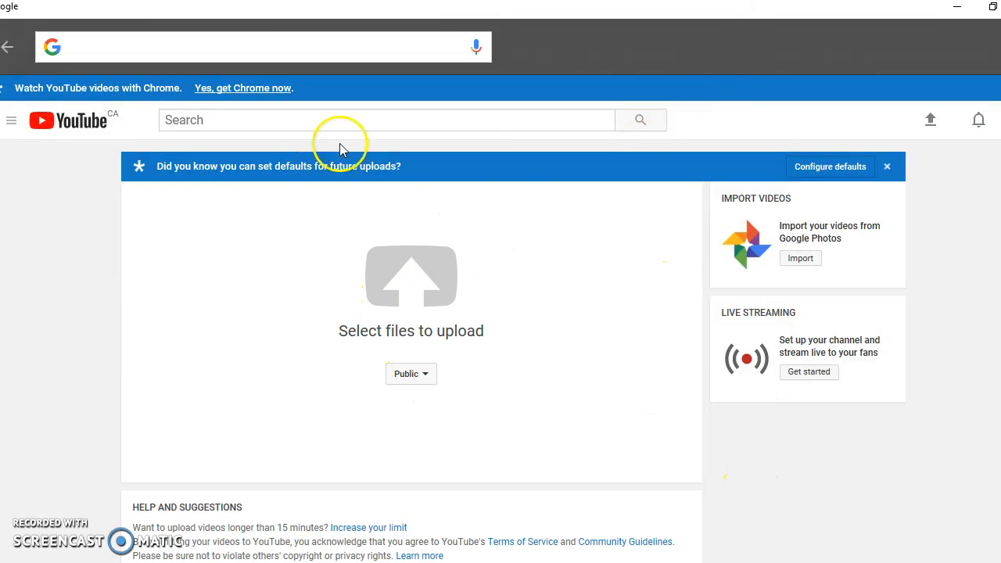